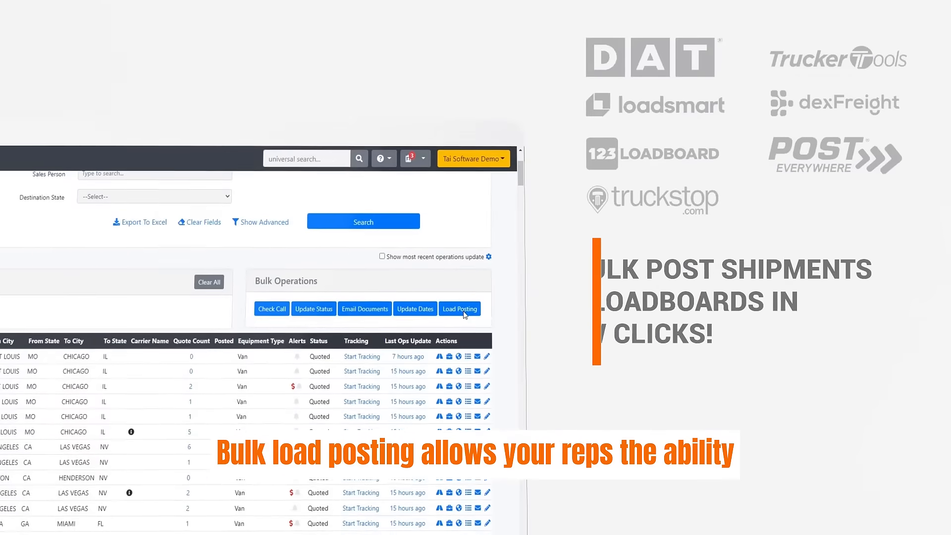
Fill shipment 100124501's message with the Tracking Response template showing carrier and In Transit status
left_click(459, 308)
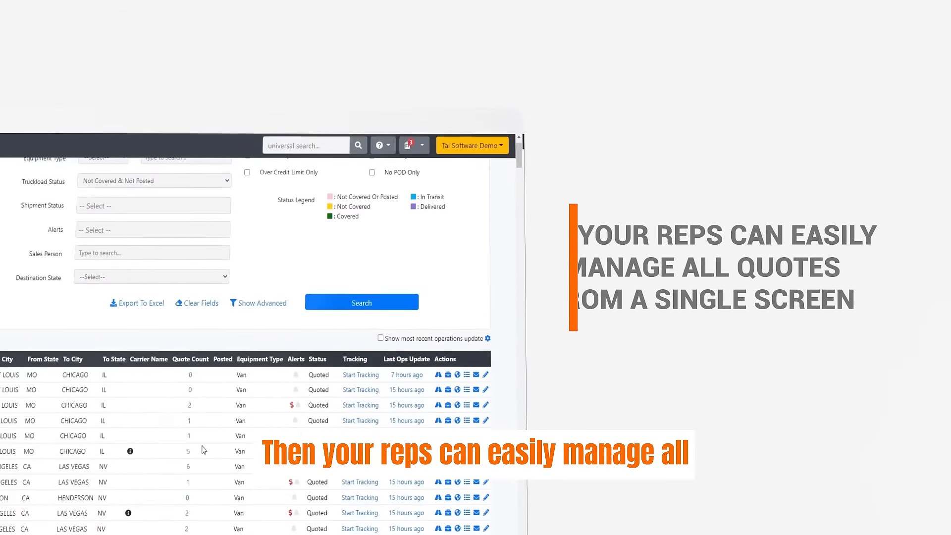
scroll("down", 3)
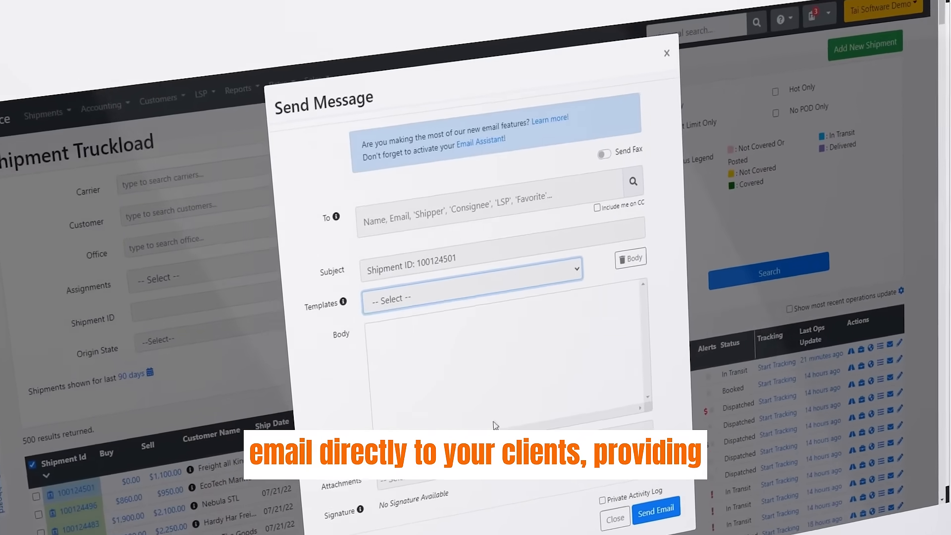
left_click(464, 299)
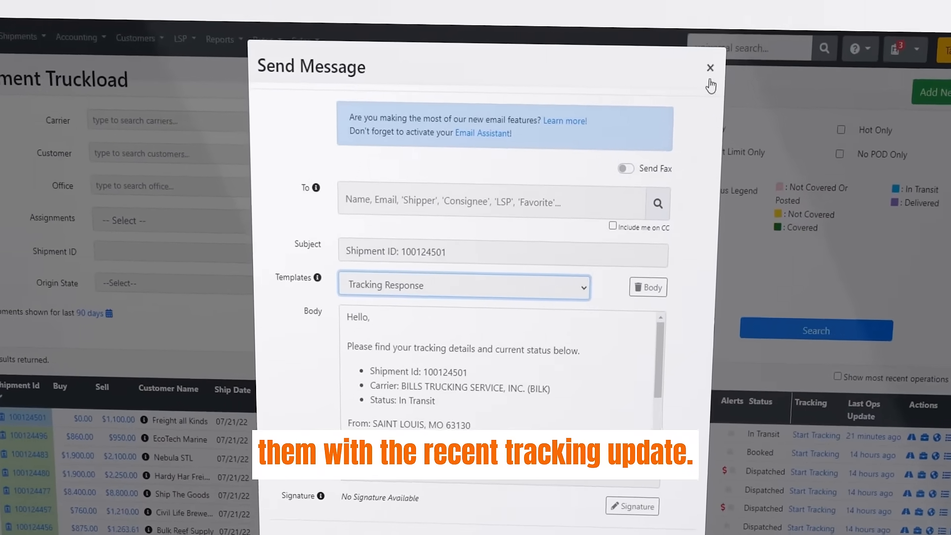